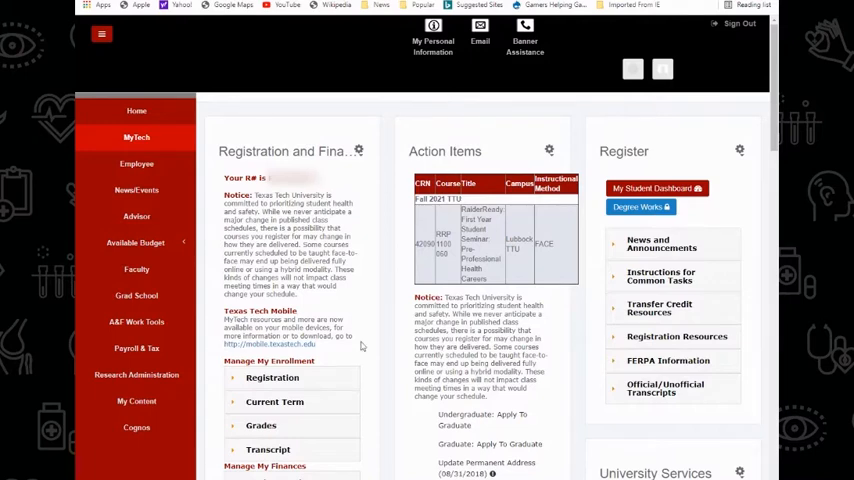
From MyTech, expand Registration and go to Add or Drop Classes.
{"action": "left_click", "coordinate": [136, 137]}
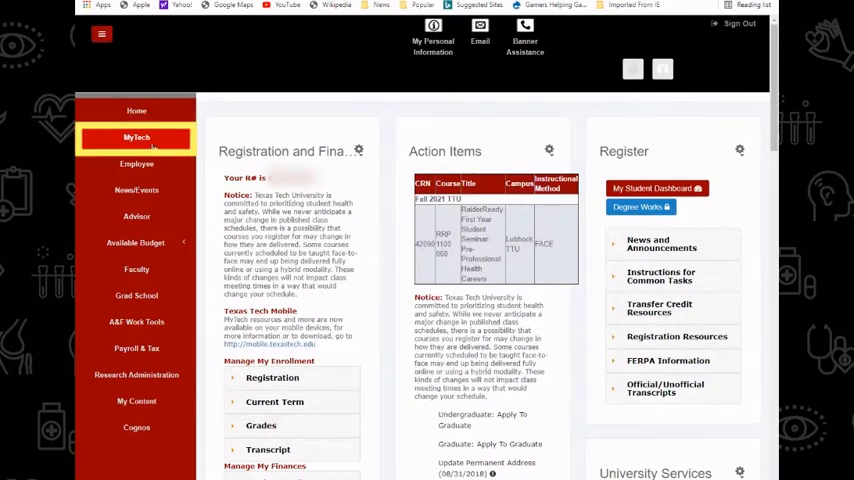
{"action": "left_click", "coordinate": [267, 380]}
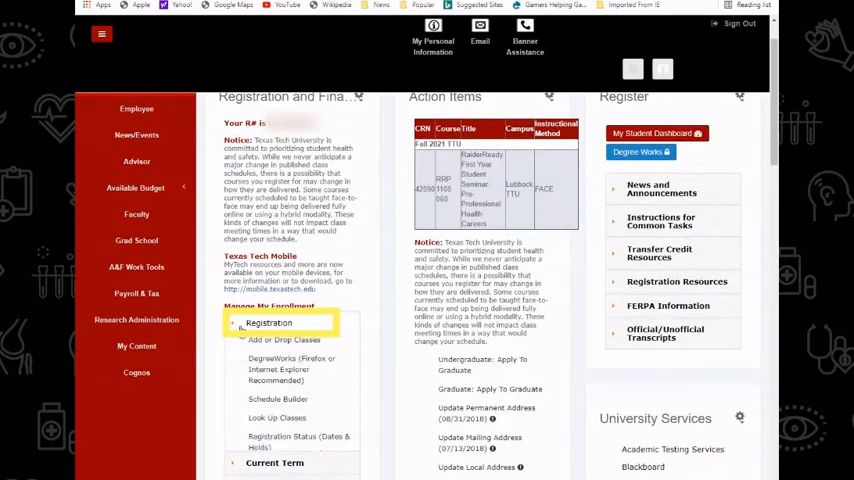
{"action": "left_click", "coordinate": [268, 322]}
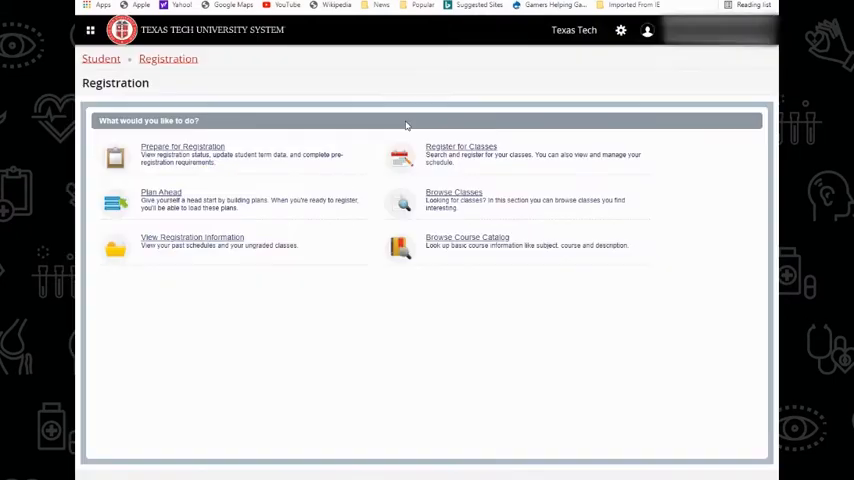
{"action": "mouse_move", "coordinate": [465, 200]}
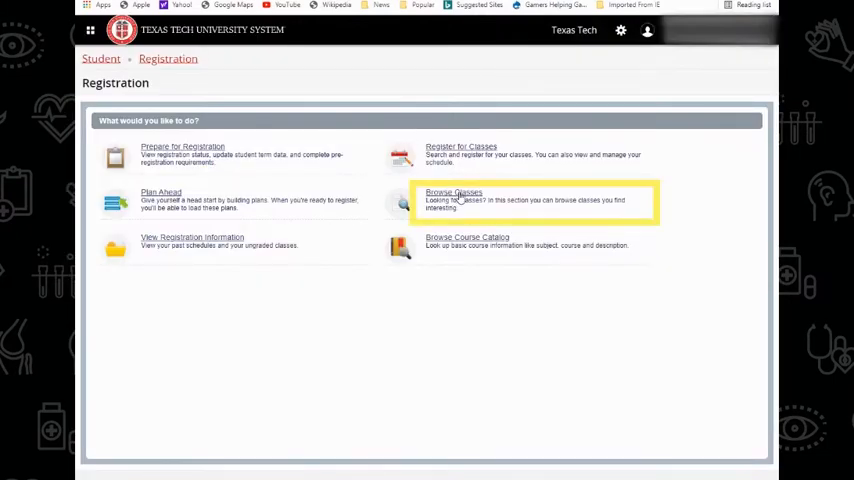
Browse Fall 2021 TTU classes with subject History and course number 2300.
{"action": "left_click", "coordinate": [452, 192]}
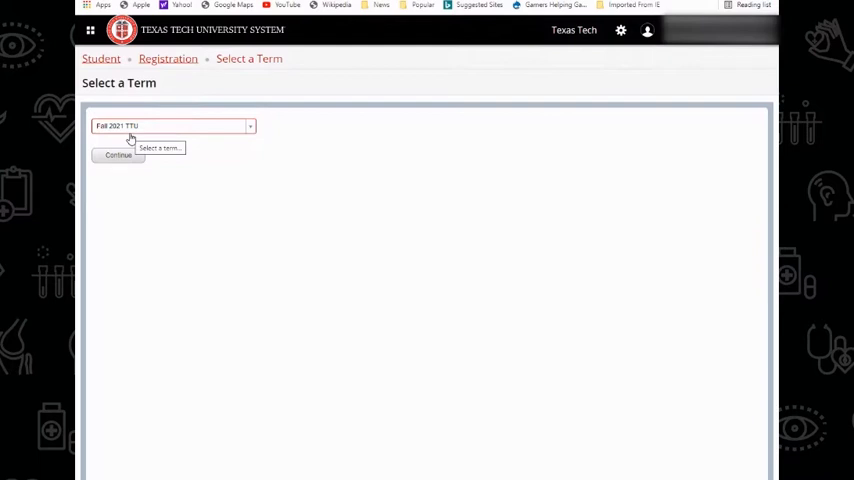
{"action": "left_click", "coordinate": [117, 155]}
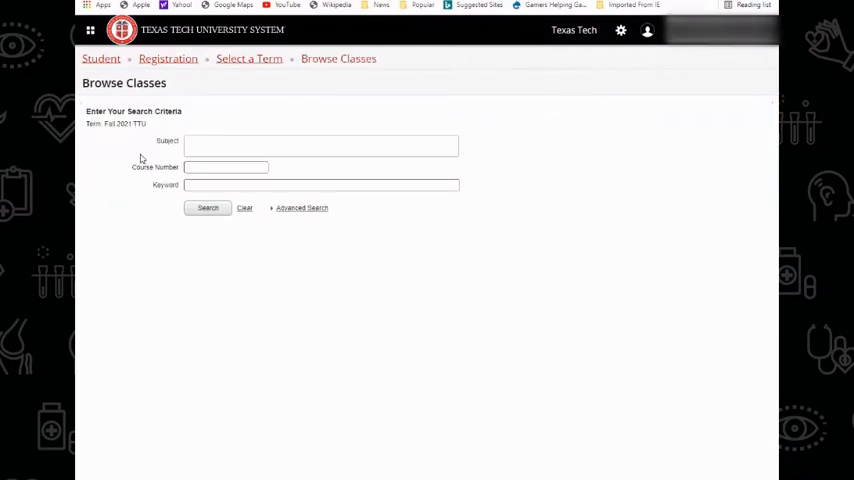
{"action": "left_click", "coordinate": [320, 145]}
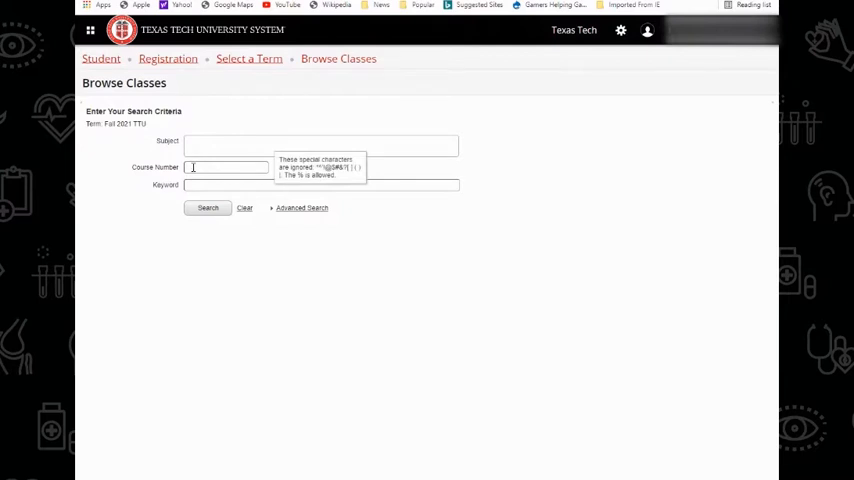
{"action": "left_click", "coordinate": [320, 146]}
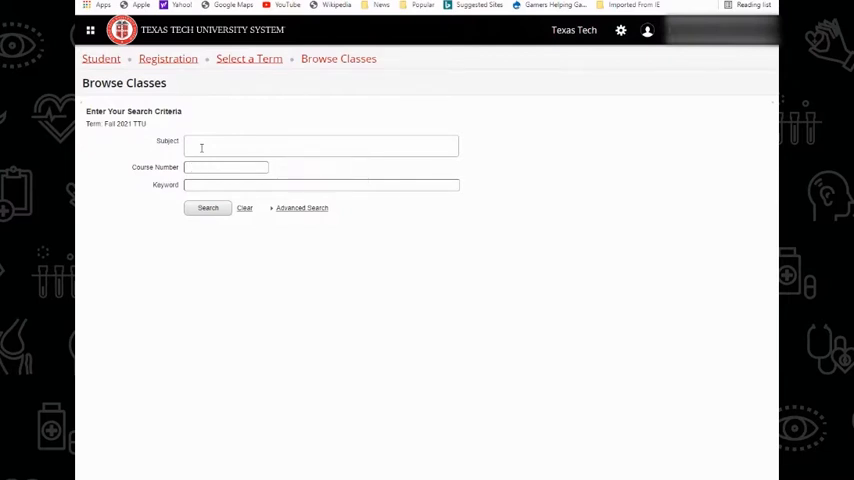
{"action": "left_click", "coordinate": [320, 145]}
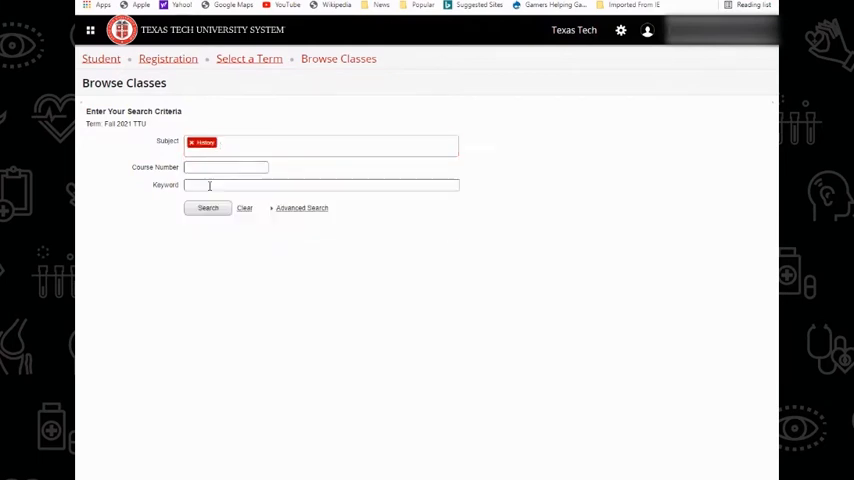
{"action": "type", "text": "23"}
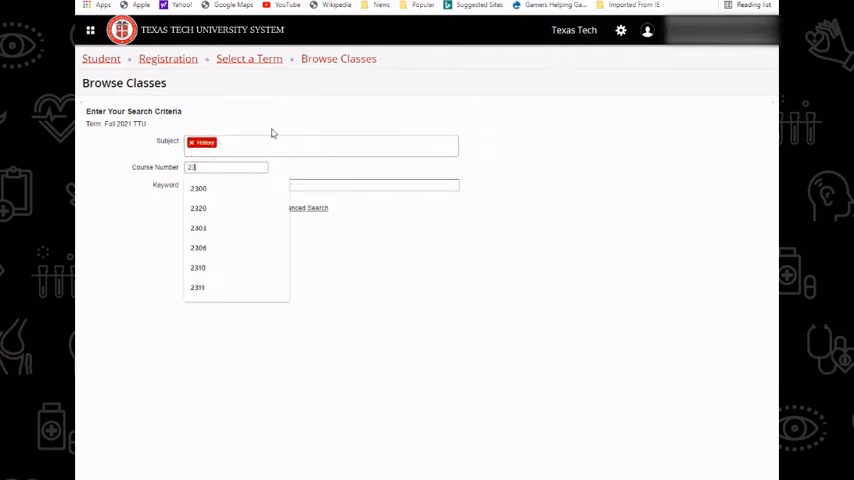
{"action": "left_click", "coordinate": [198, 188]}
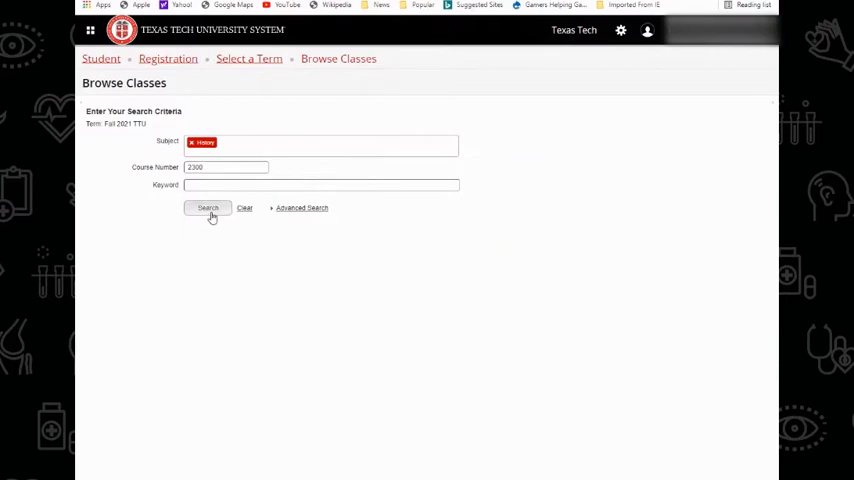
Search History 2300 and scroll through the 16 sections' meeting times and CRNs.
{"action": "left_click", "coordinate": [207, 208]}
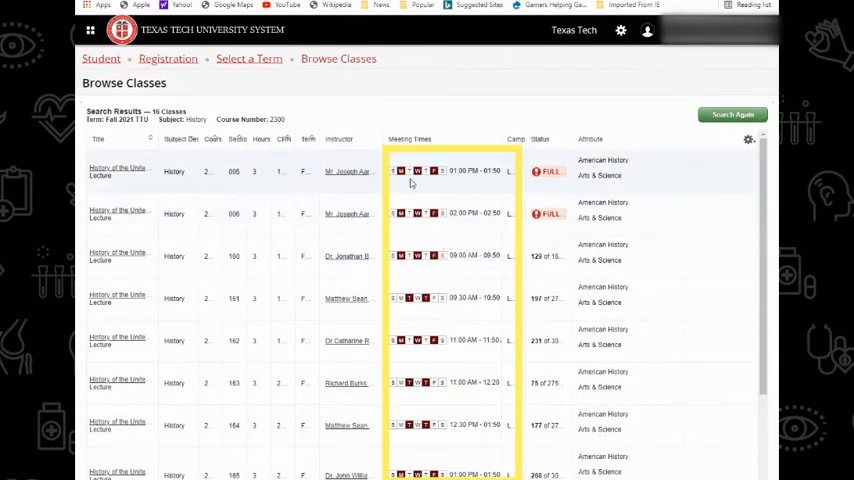
{"action": "scroll", "scroll_direction": "down", "scroll_amount": 3}
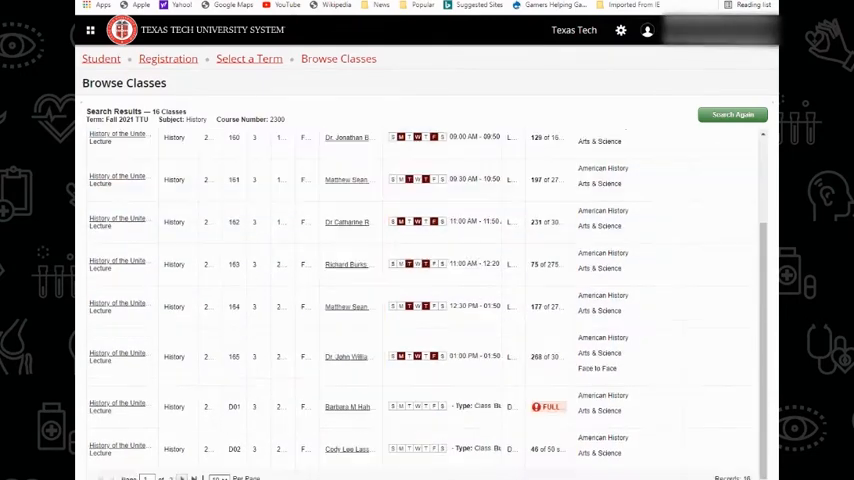
{"action": "scroll", "scroll_direction": "down", "scroll_amount": 3}
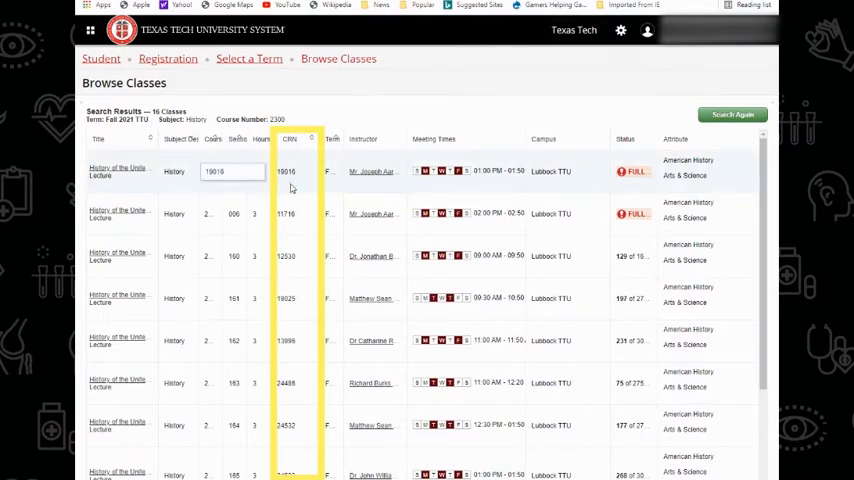
{"action": "mouse_move", "coordinate": [281, 184]}
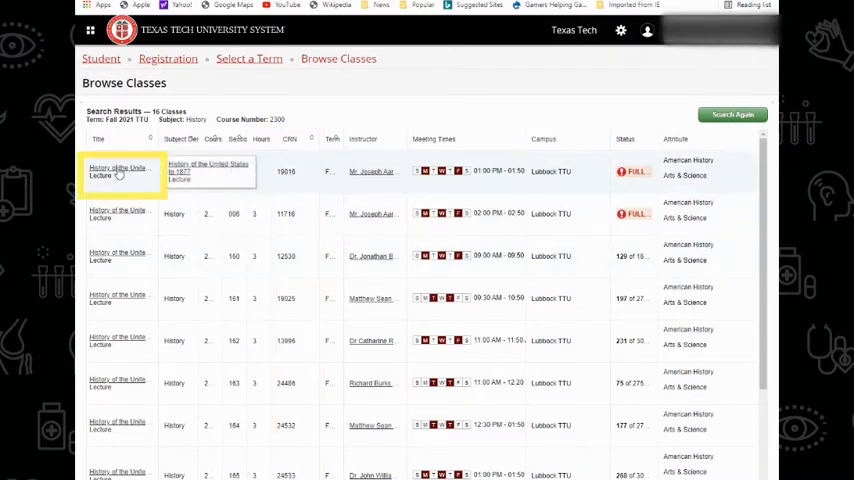
Review CRN 19016's restrictions, prerequisites and linked sections in Class Details.
{"action": "left_click", "coordinate": [116, 167]}
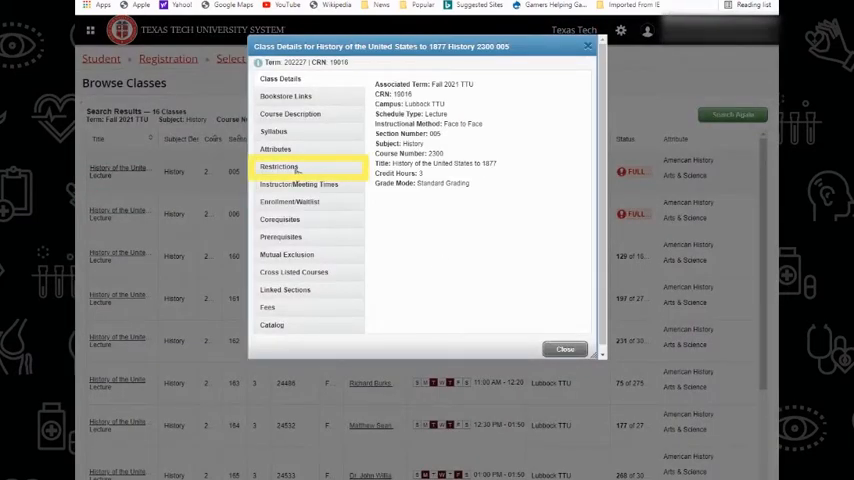
{"action": "left_click", "coordinate": [278, 166]}
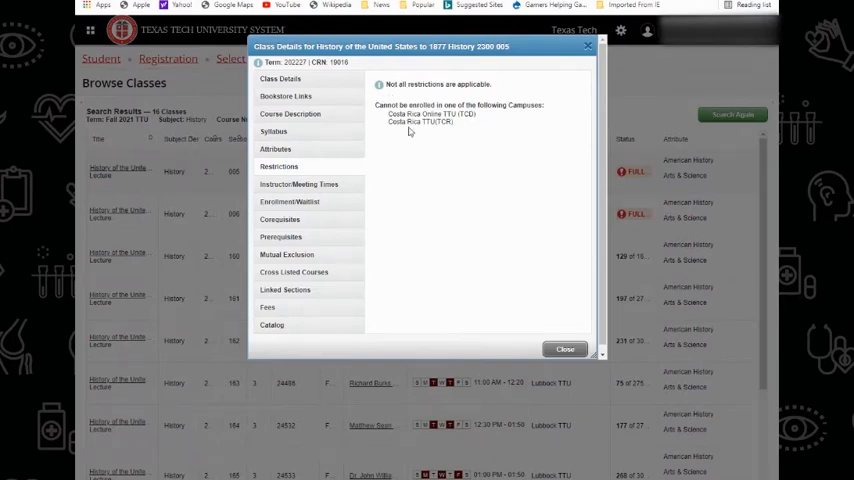
{"action": "mouse_move", "coordinate": [432, 132]}
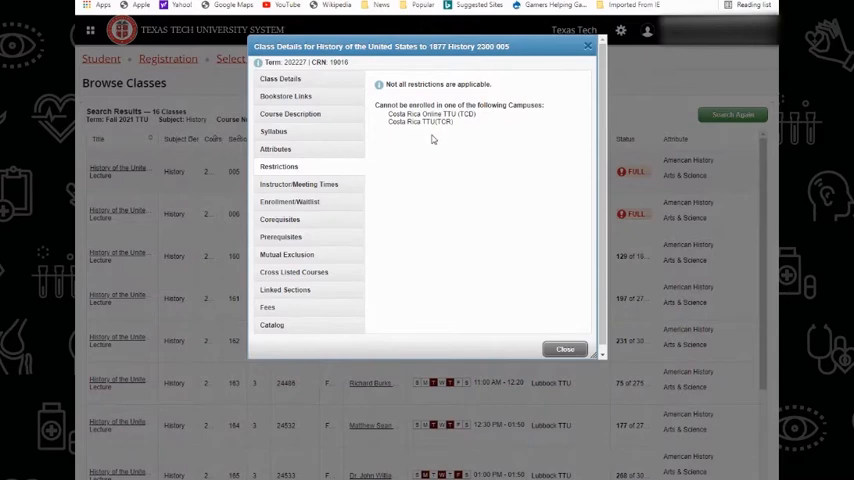
{"action": "mouse_move", "coordinate": [428, 143]}
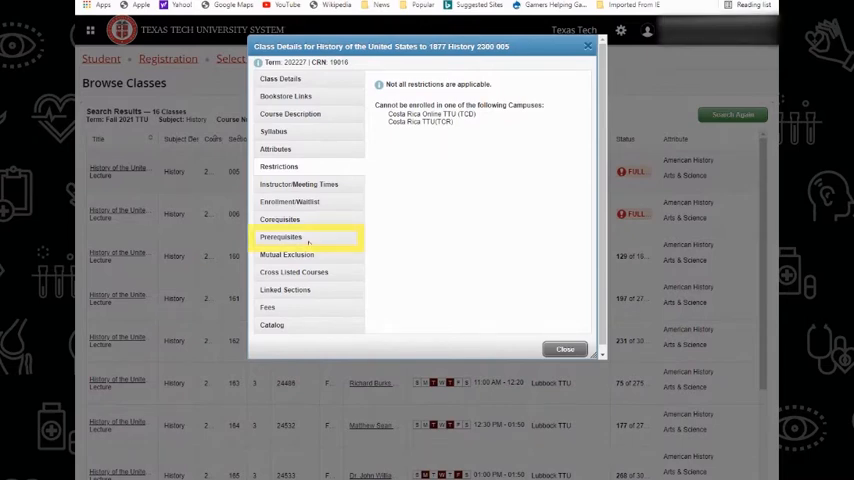
{"action": "left_click", "coordinate": [281, 237]}
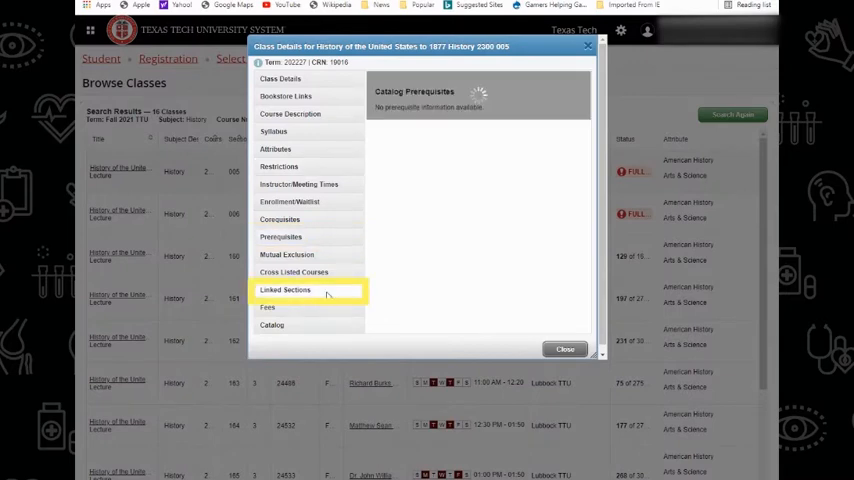
{"action": "left_click", "coordinate": [285, 289]}
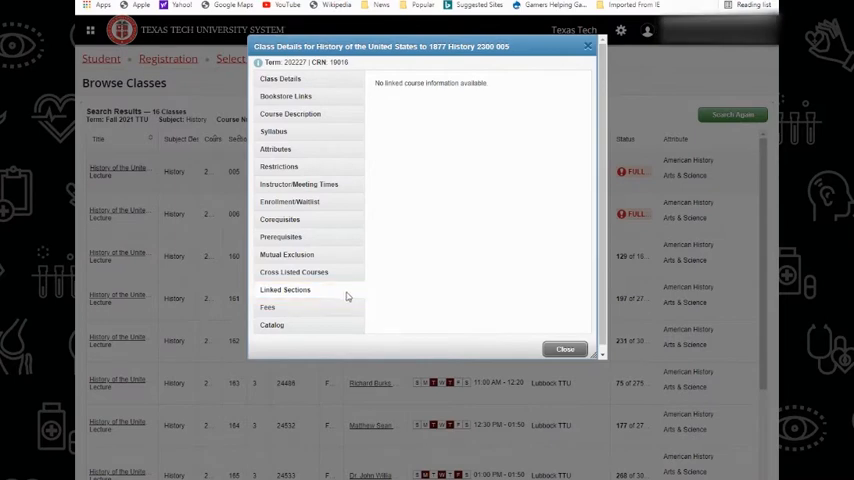
{"action": "mouse_move", "coordinate": [428, 240]}
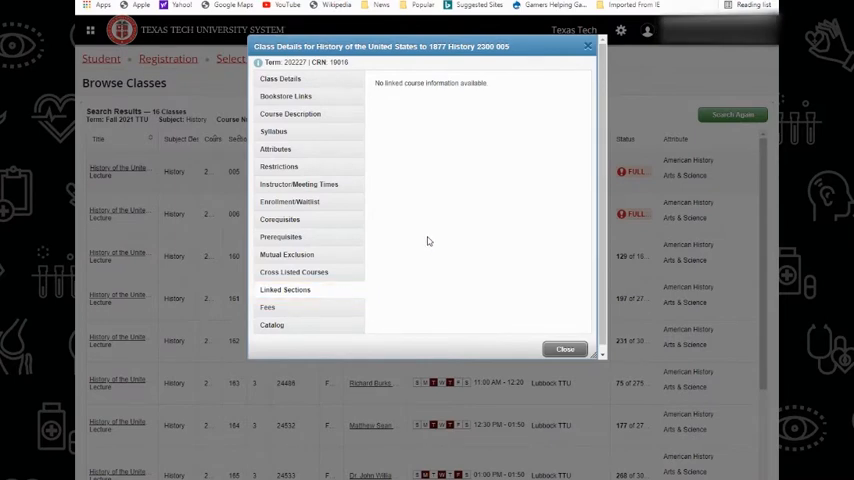
{"action": "mouse_move", "coordinate": [478, 310]}
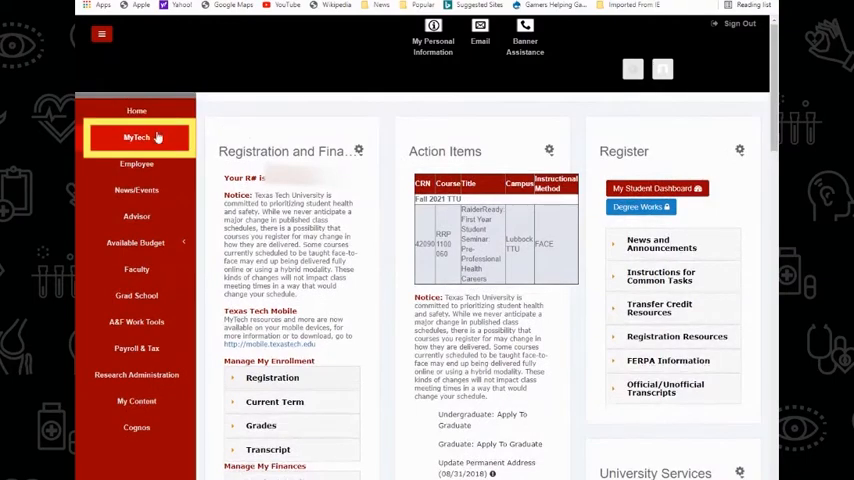
Choose Plan Ahead under Registration and continue with the Fall 2021 TTU term.
{"action": "scroll", "scroll_direction": "down", "scroll_amount": 3}
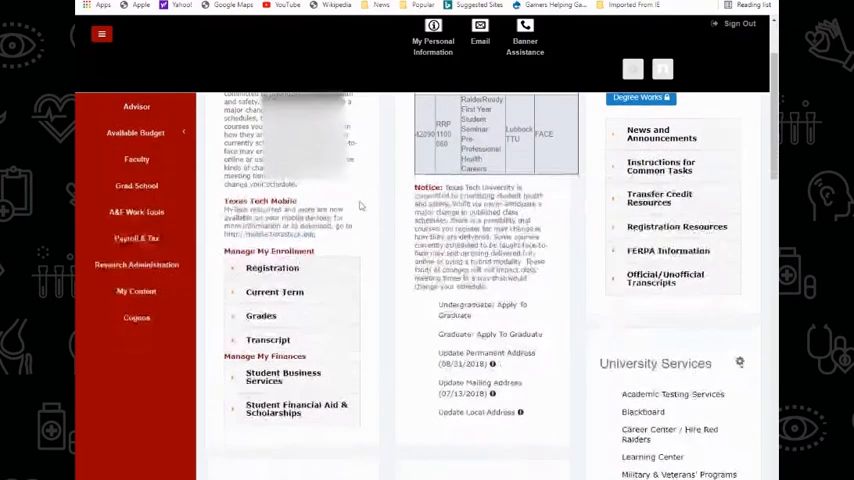
{"action": "left_click", "coordinate": [268, 268]}
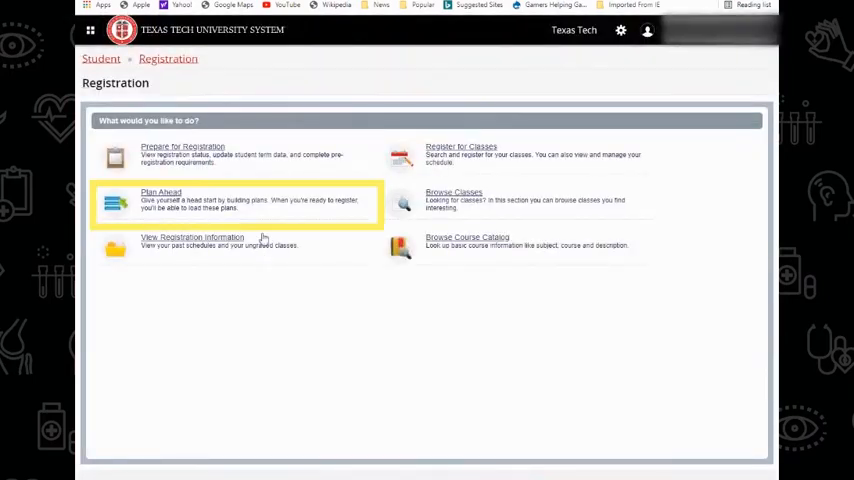
{"action": "left_click", "coordinate": [160, 192]}
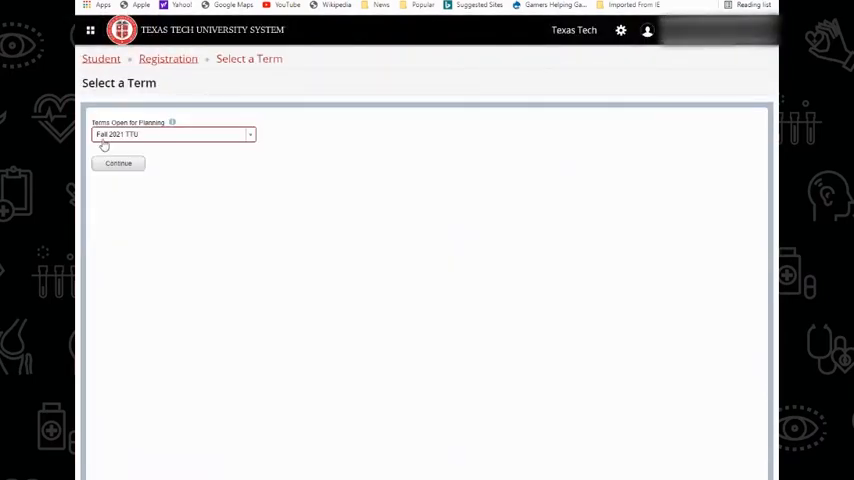
{"action": "left_click", "coordinate": [118, 163]}
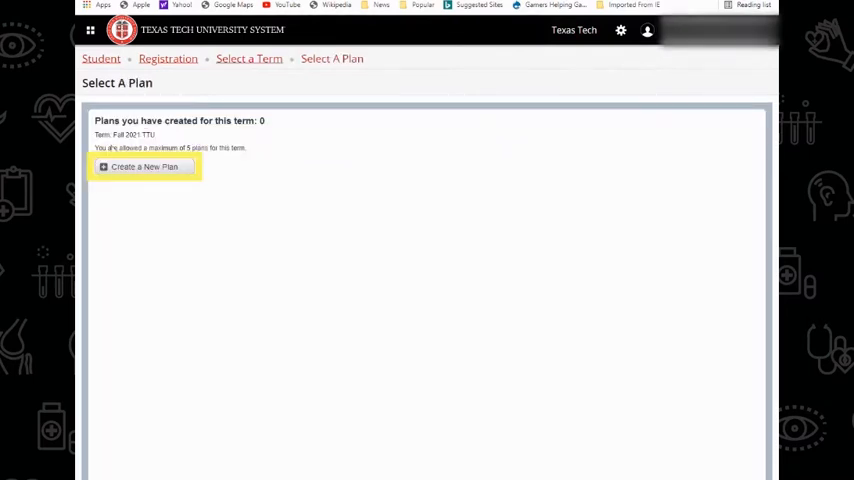
Create a new Fall 2021 plan and search History 2300 courses.
{"action": "left_click", "coordinate": [143, 166]}
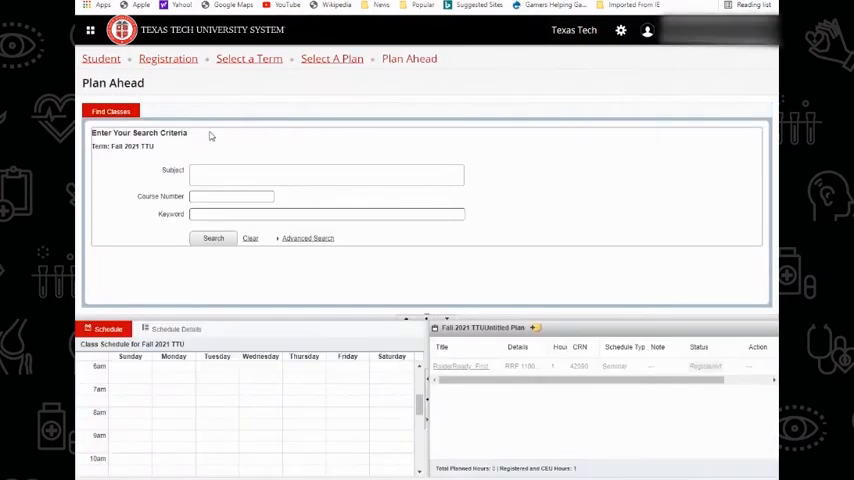
{"action": "mouse_move", "coordinate": [169, 275]}
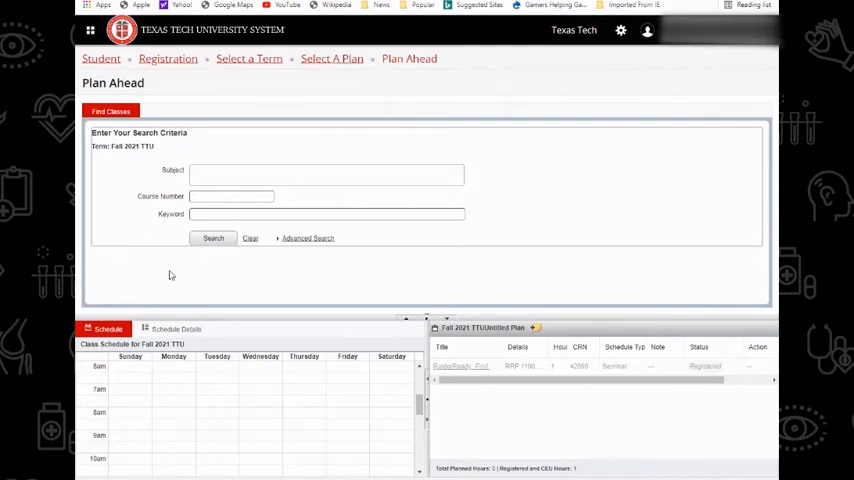
{"action": "mouse_move", "coordinate": [350, 149]}
{"action": "type", "text": "2300"}
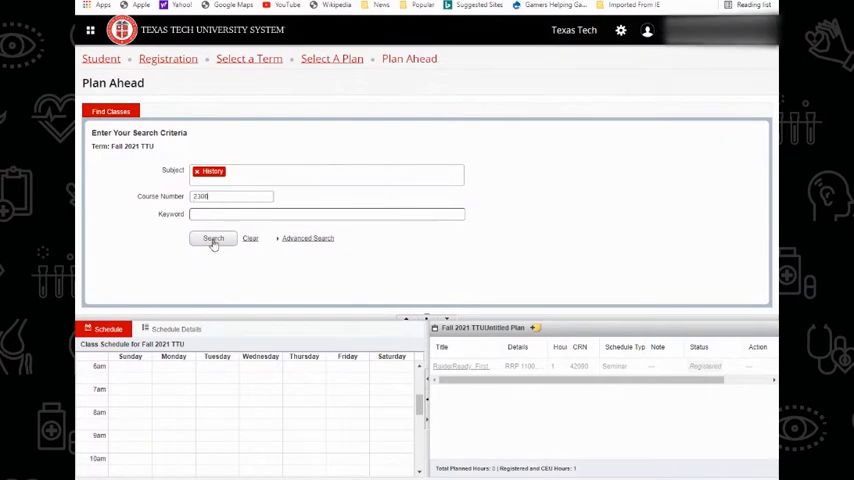
{"action": "left_click", "coordinate": [212, 239]}
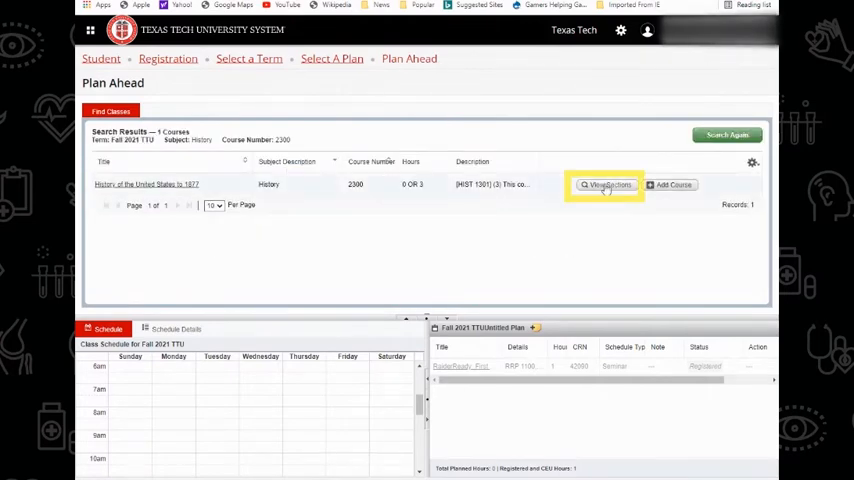
Add History 2300 section 165 (CRN 24533) to the plan.
{"action": "left_click", "coordinate": [603, 184]}
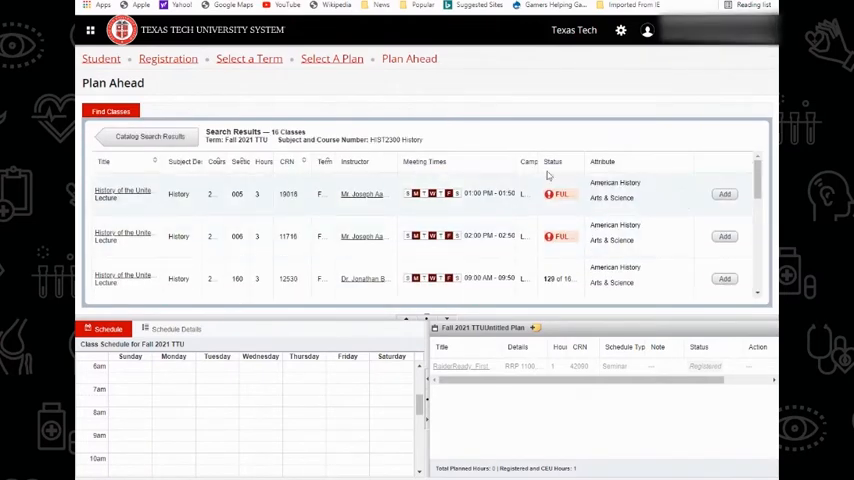
{"action": "scroll", "scroll_direction": "down", "scroll_amount": 3}
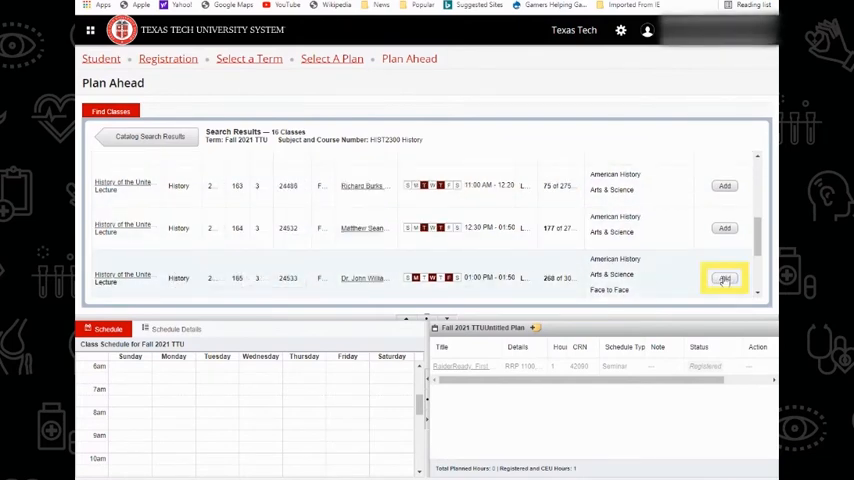
{"action": "left_click", "coordinate": [724, 278]}
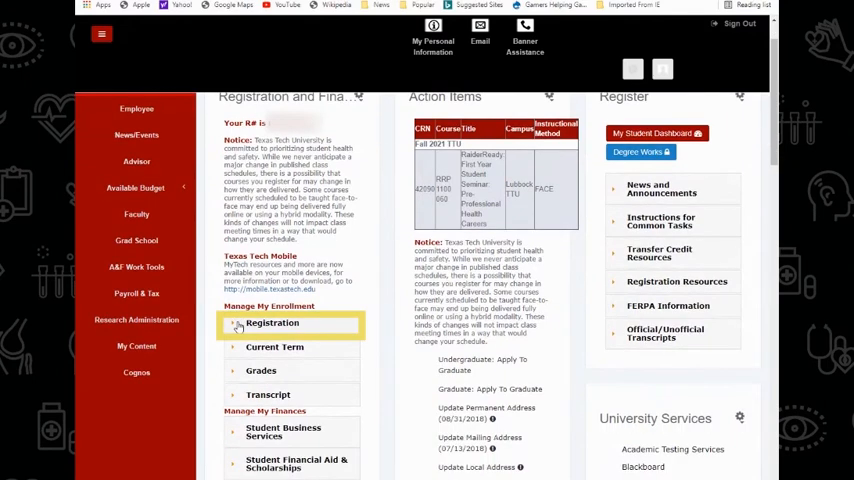
Open Register for Classes for Fall 2021 TTU and show the Plans tab courses.
{"action": "left_click", "coordinate": [271, 323]}
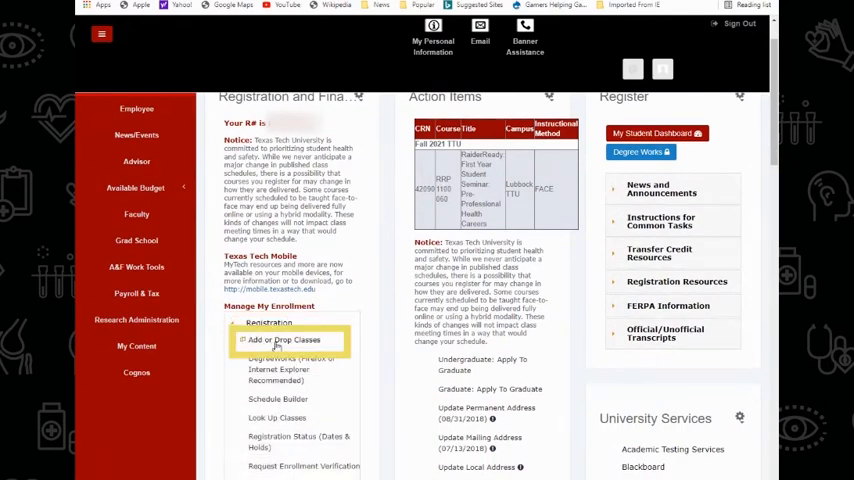
{"action": "left_click", "coordinate": [283, 340]}
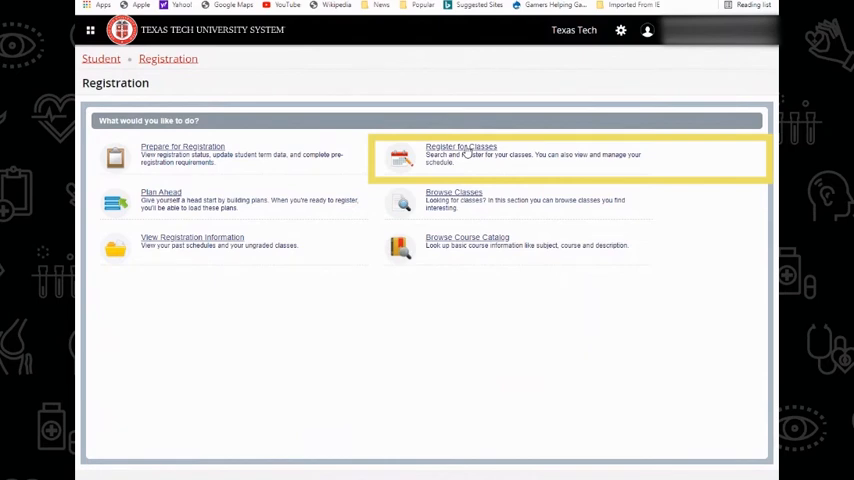
{"action": "left_click", "coordinate": [461, 150]}
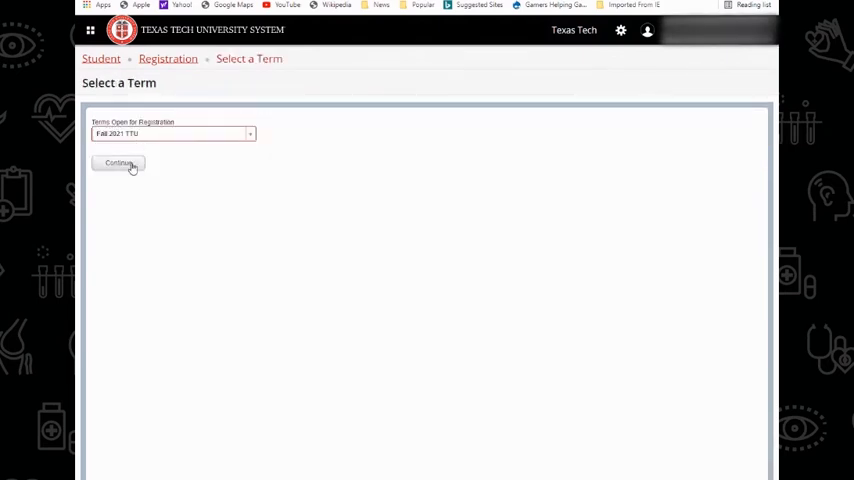
{"action": "left_click", "coordinate": [117, 163]}
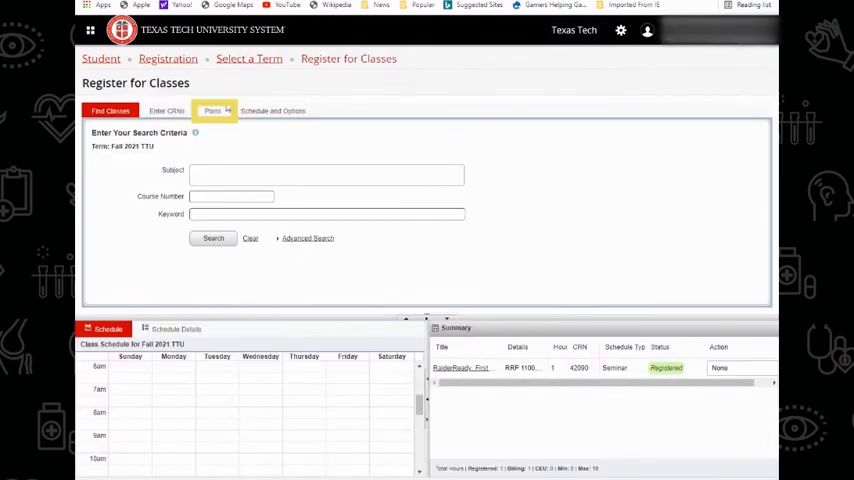
{"action": "left_click", "coordinate": [206, 110]}
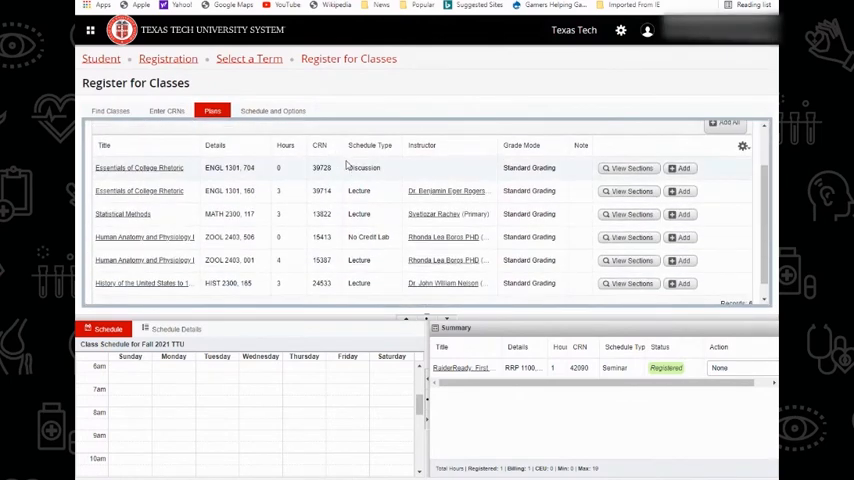